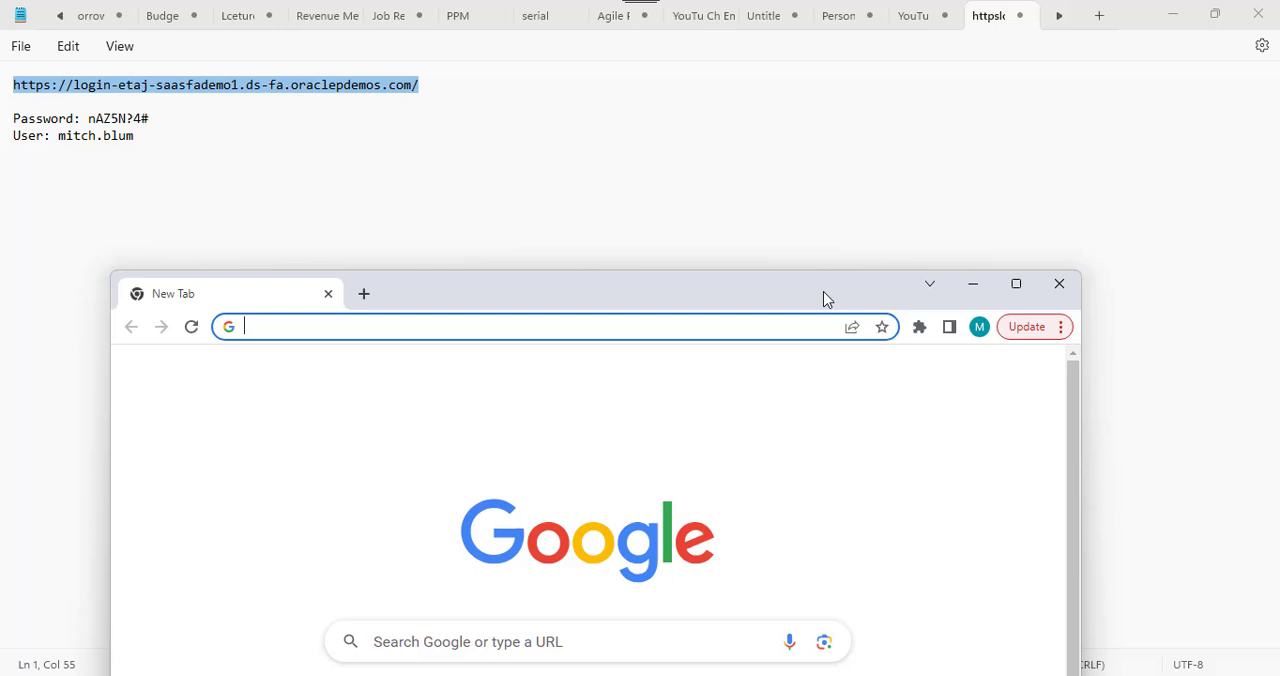
- Pick the demo user name and password from the Notepad note for the Oracle sign-in
left_click(1016, 283)
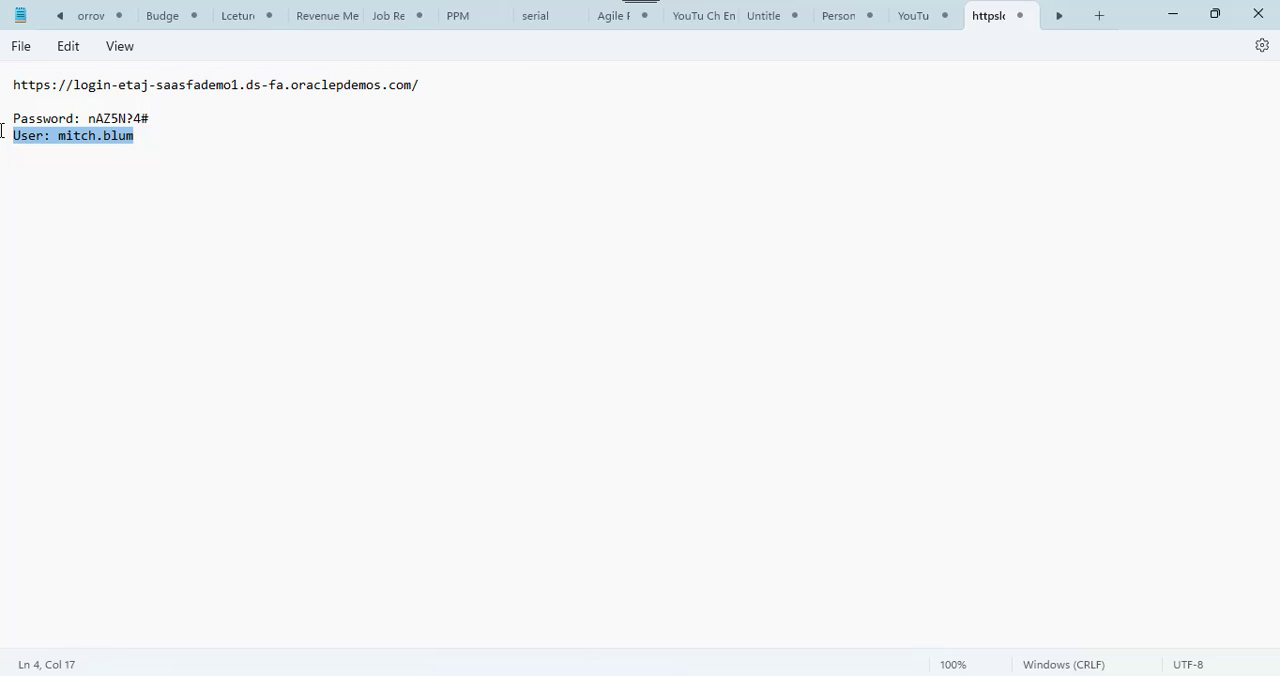
left_click(76, 135)
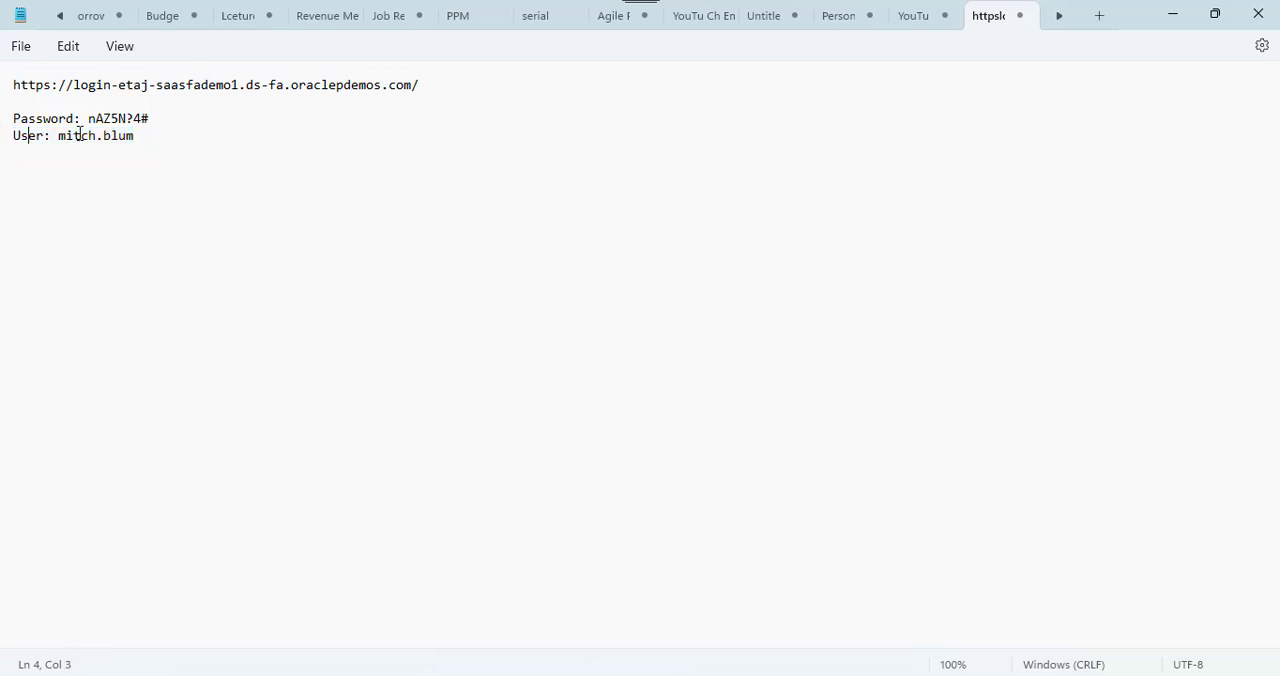
double_click(75, 135)
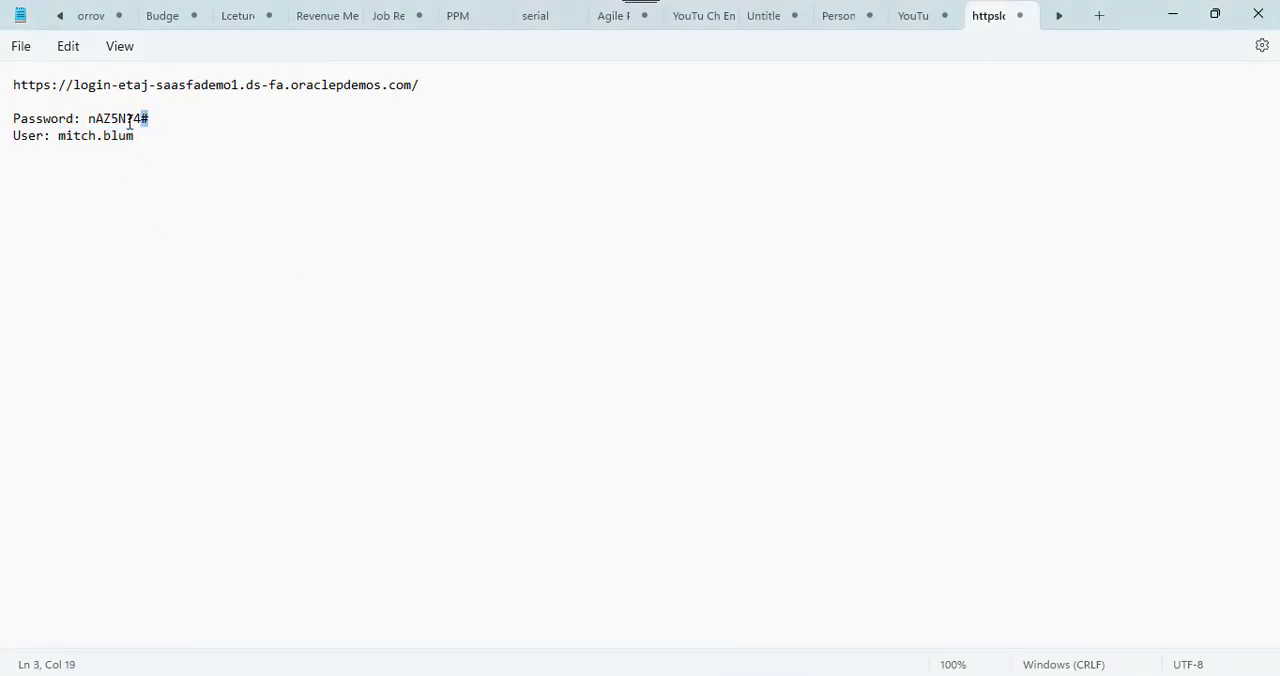
double_click(117, 118)
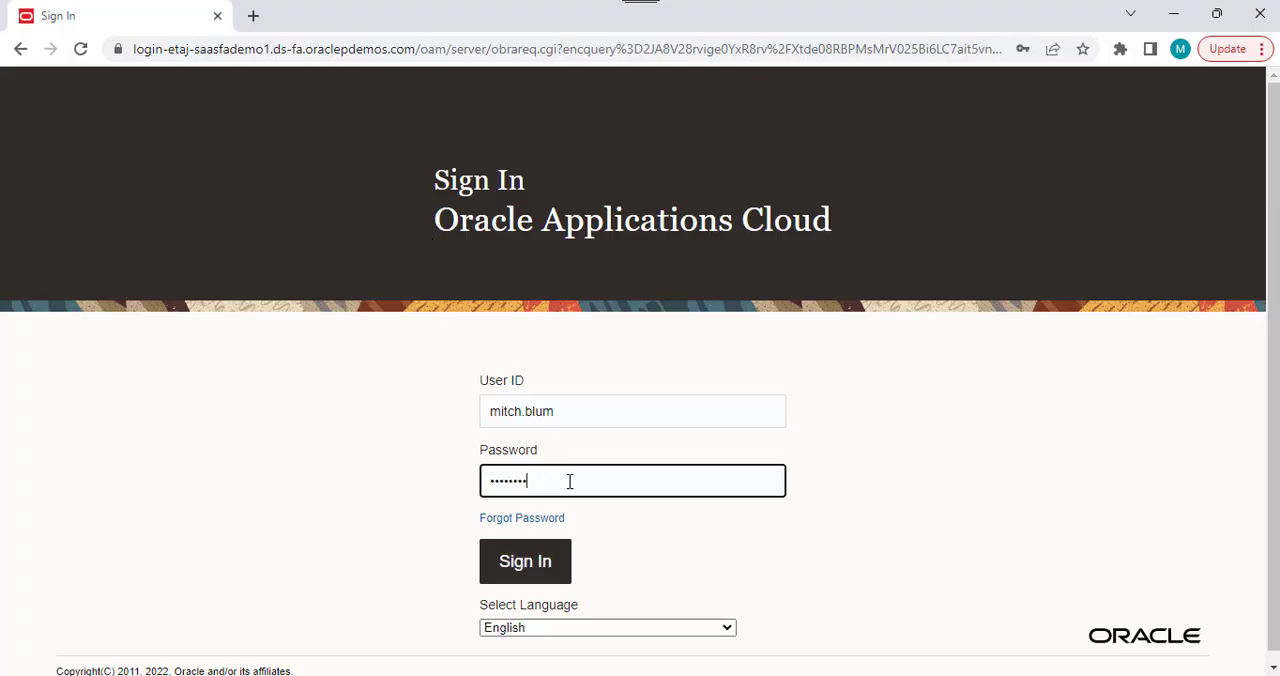
mouse_move(580, 438)
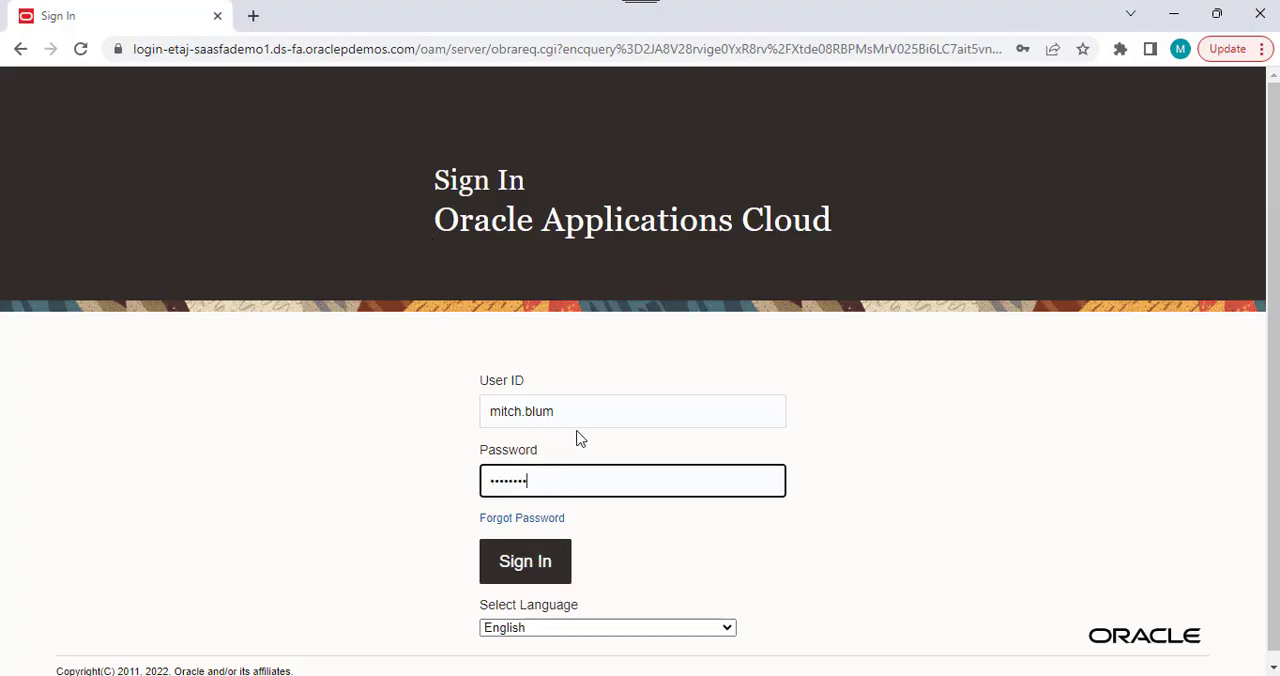
- Submit the sign-in and reach the Vision home page greeting Mitch Blum
left_click(525, 561)
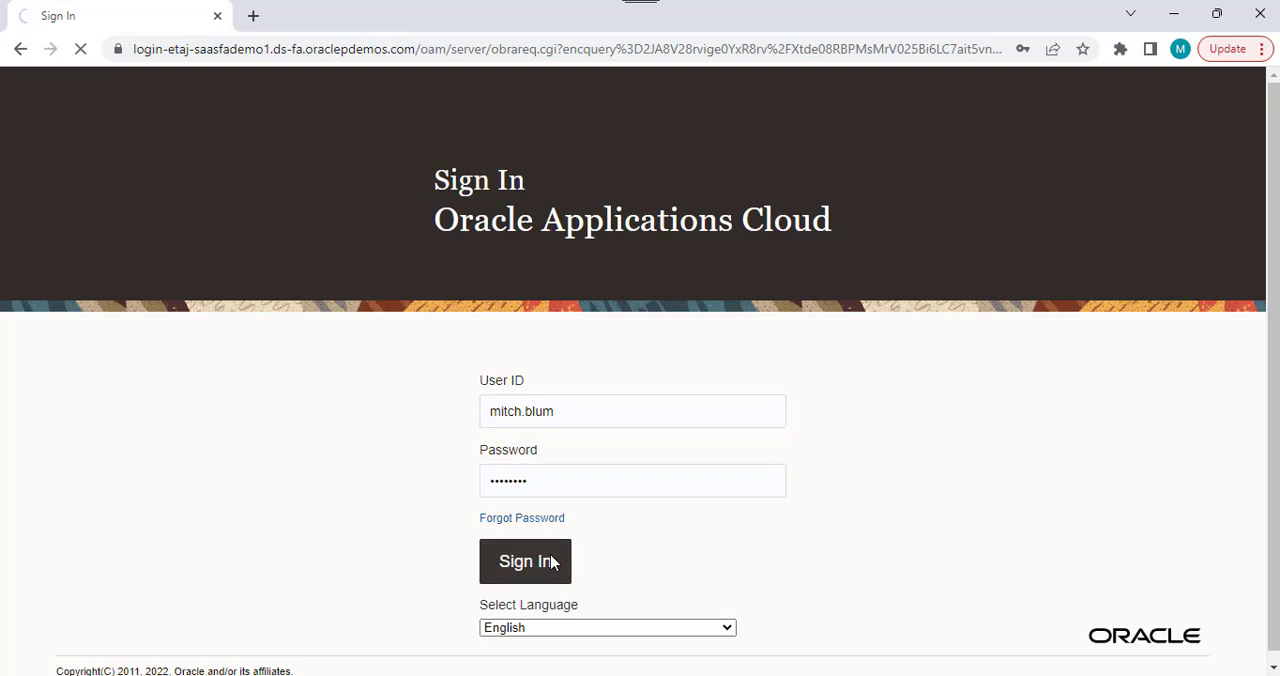
left_click(525, 561)
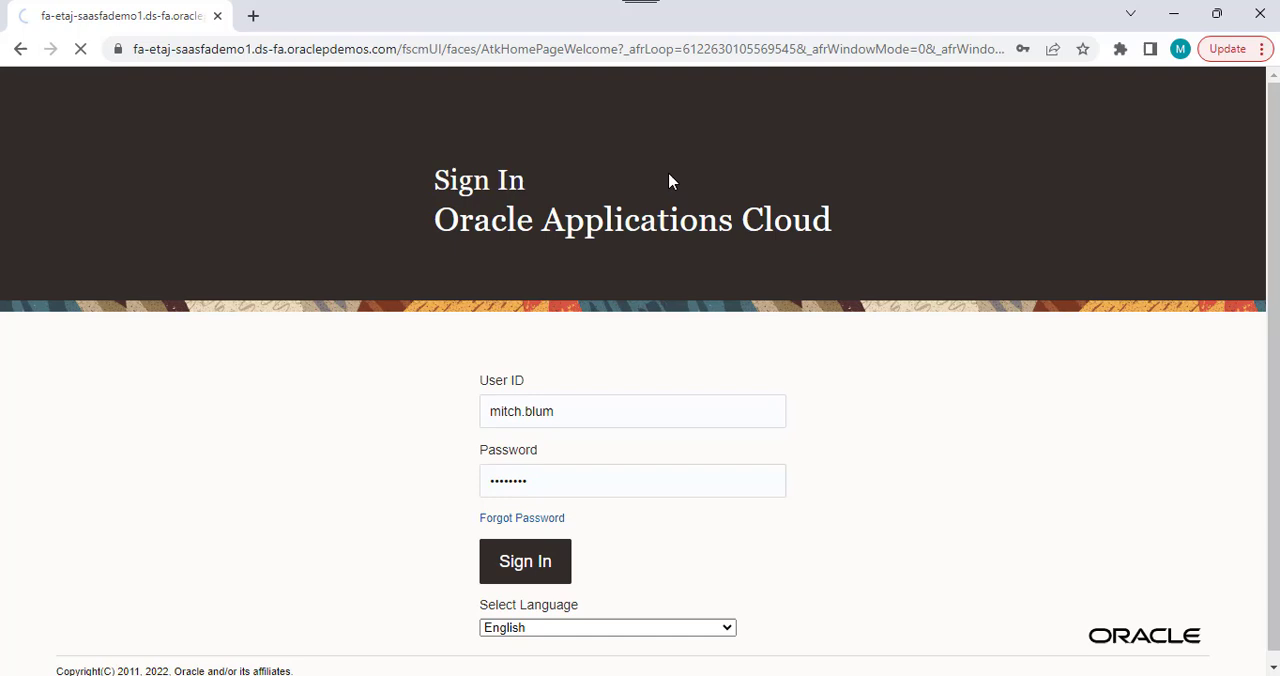
left_click(525, 561)
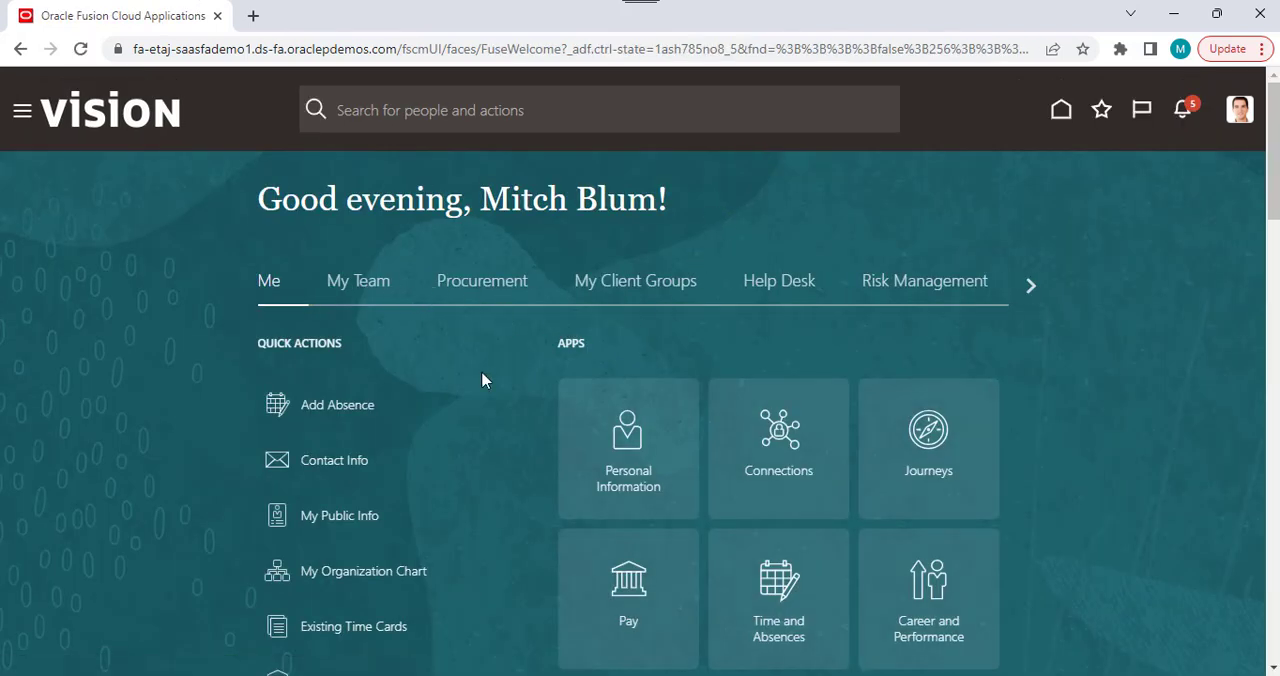
mouse_move(1090, 233)
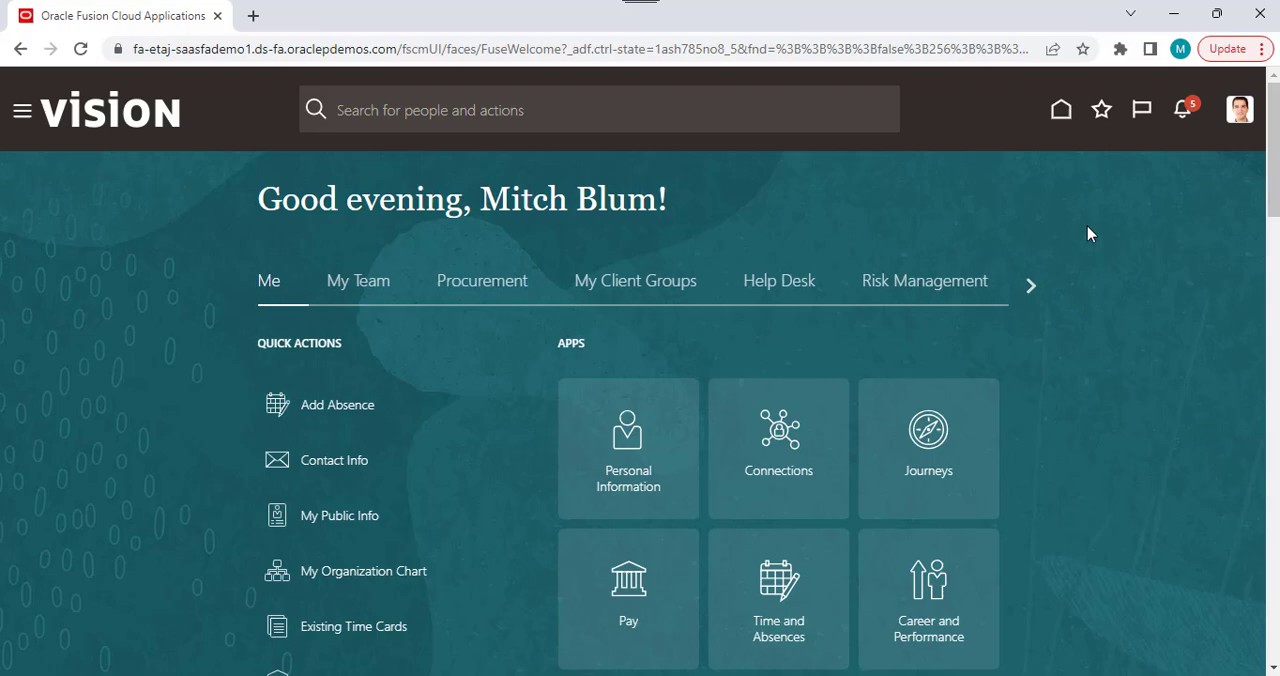
- Browse the home page section strip through Tools and Others, then open the Navigator menu
left_click(1030, 285)
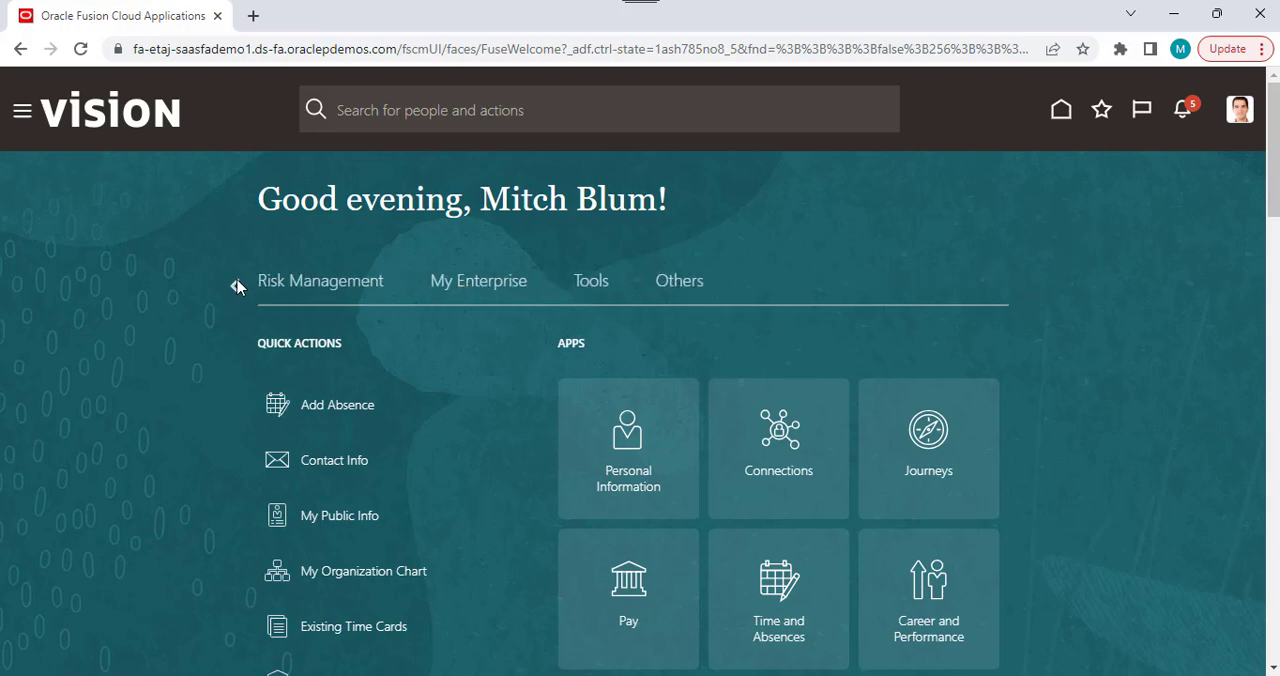
left_click(238, 285)
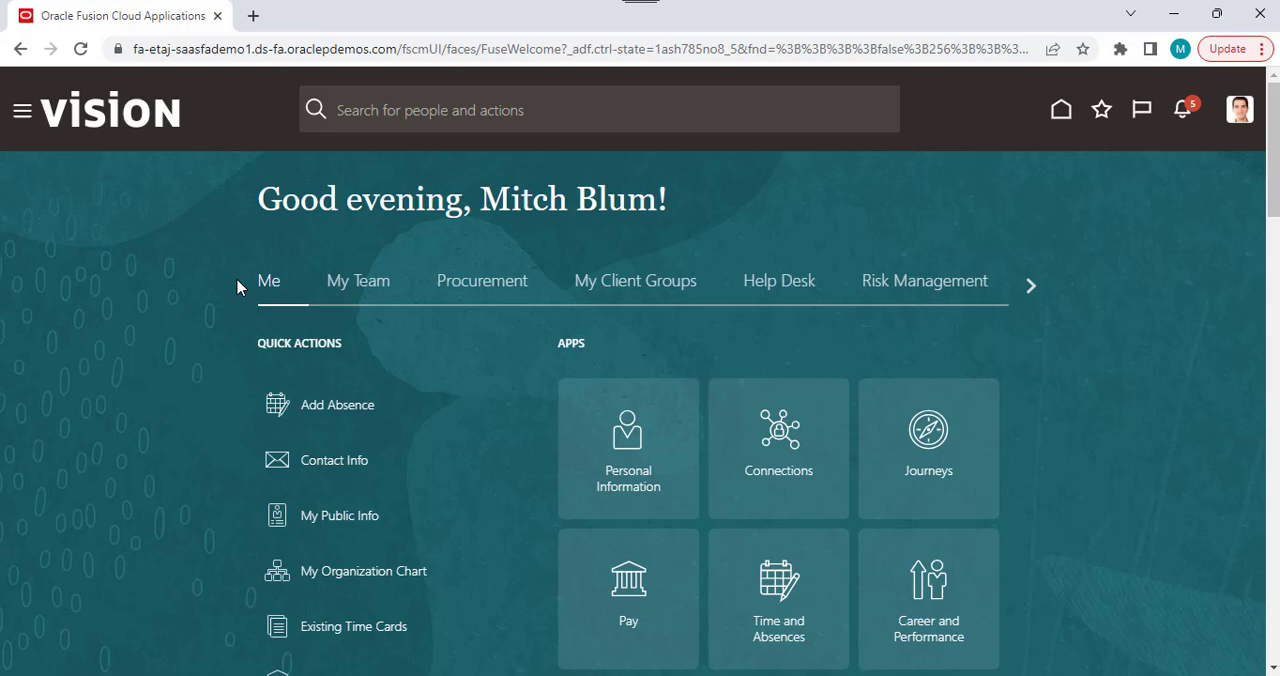
left_click(1030, 286)
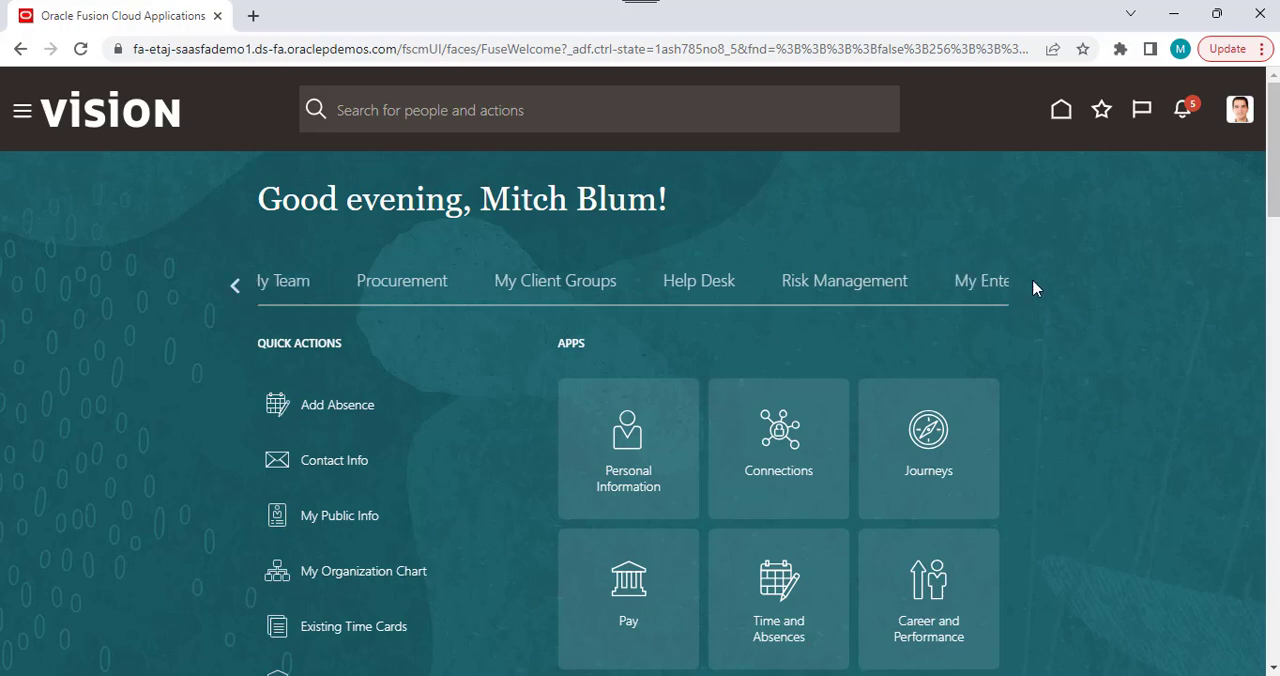
left_click(1035, 285)
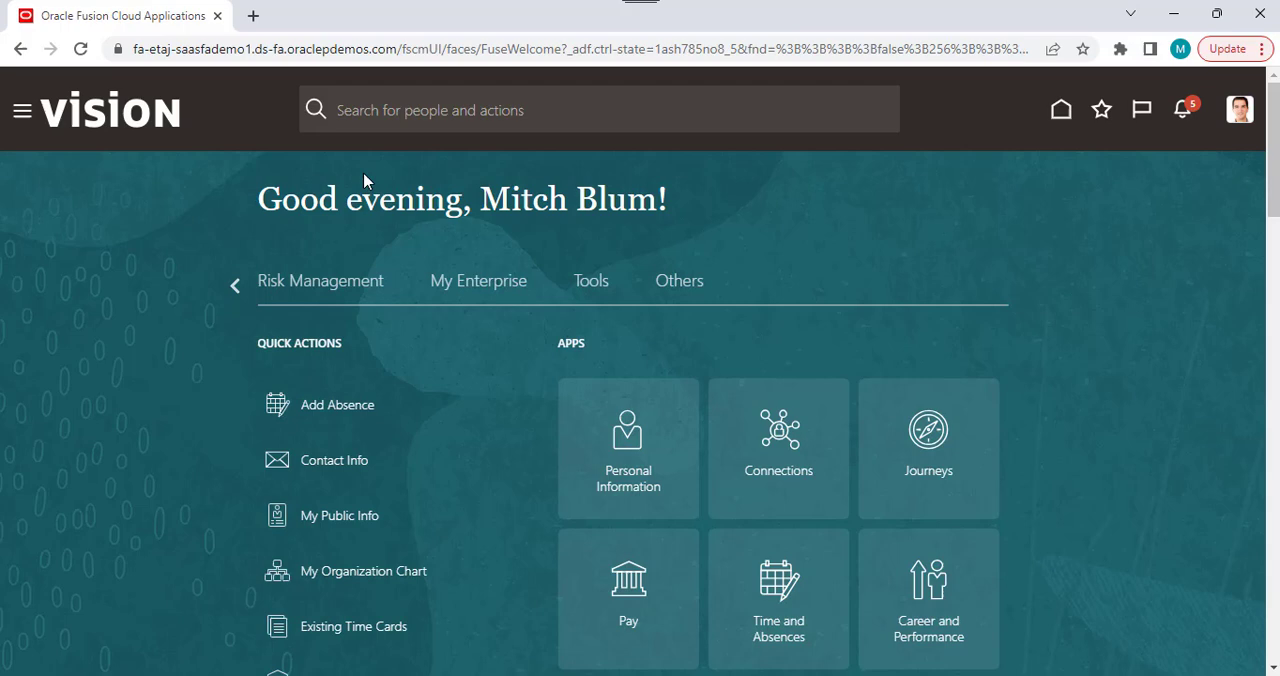
left_click(22, 109)
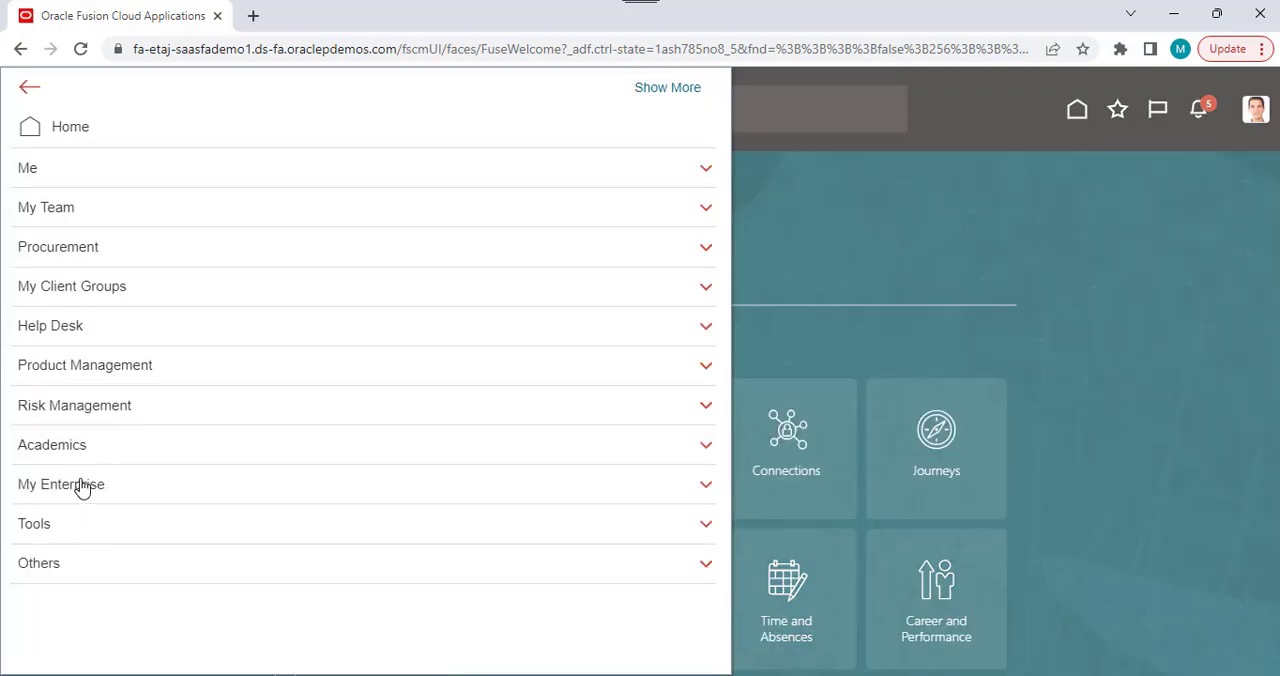
- Expand the My Enterprise and Tools groups and scroll through their pages
left_click(60, 484)
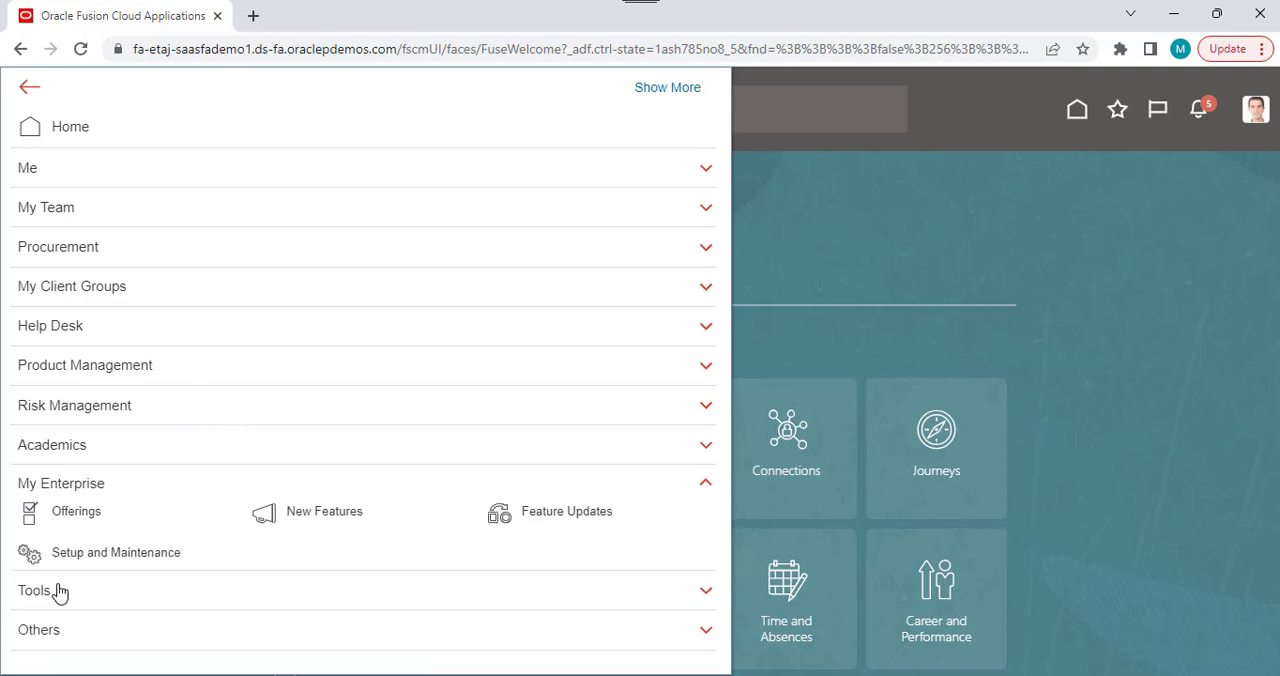
left_click(35, 590)
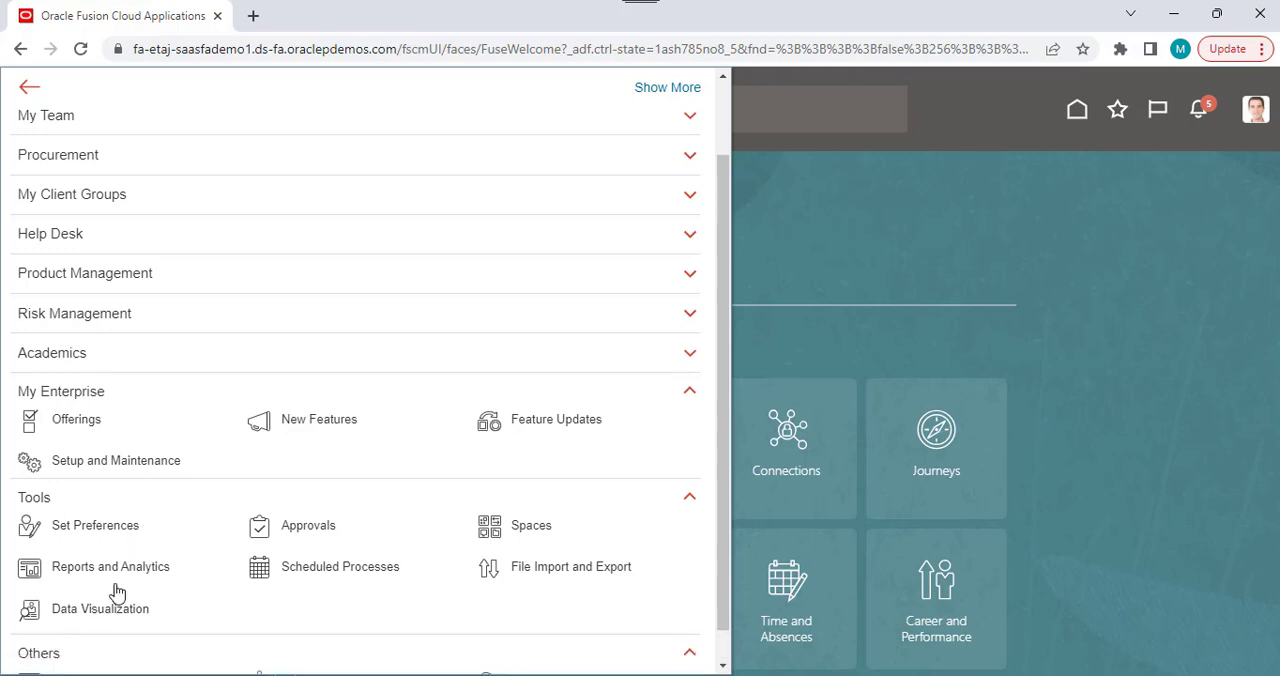
scroll("down", 3)
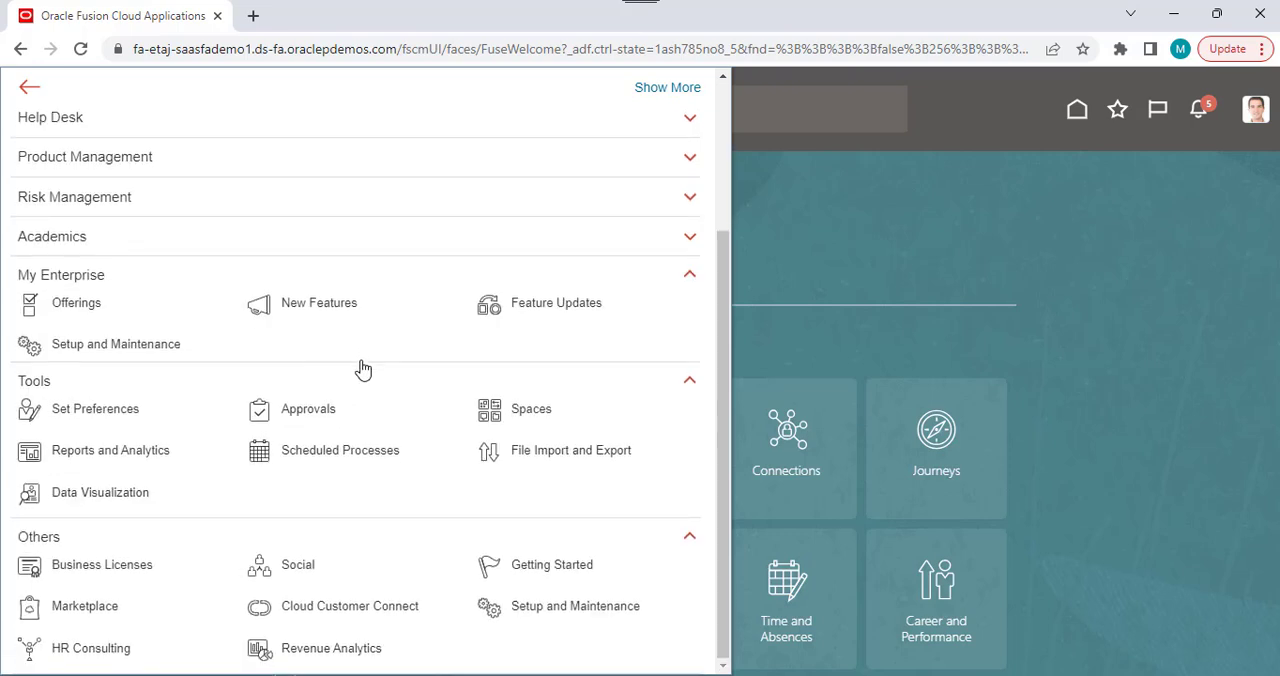
scroll("up", 3)
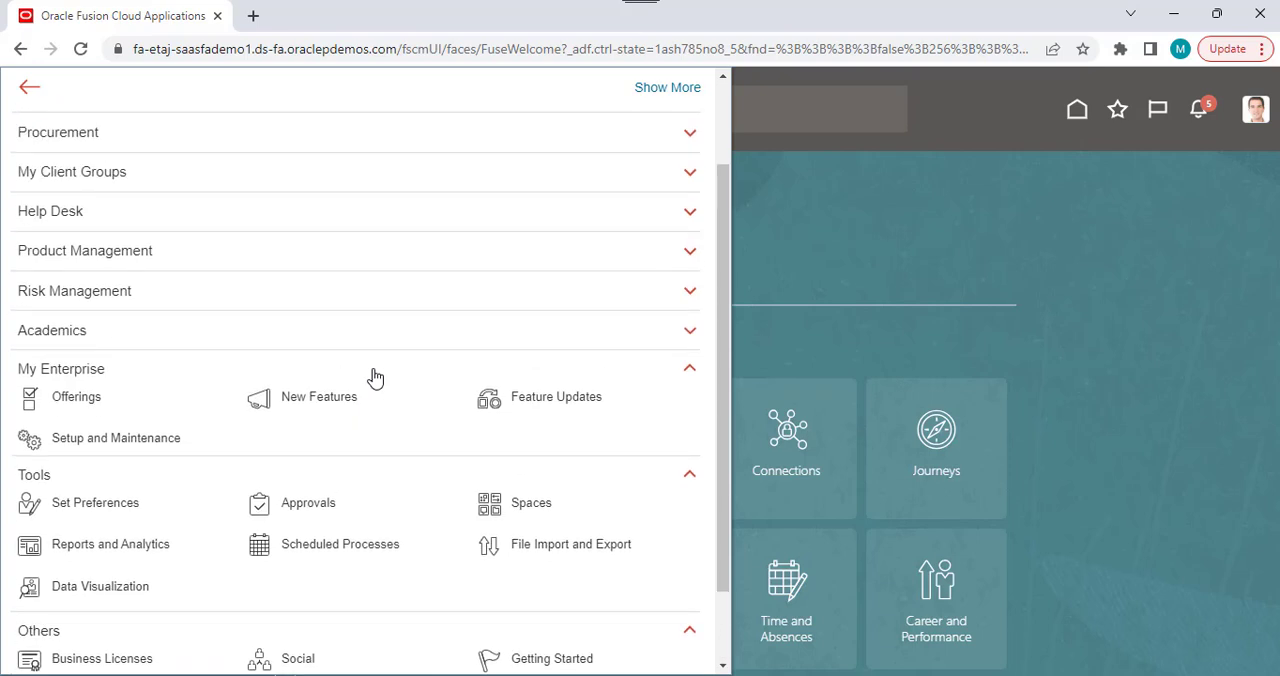
scroll("up", 3)
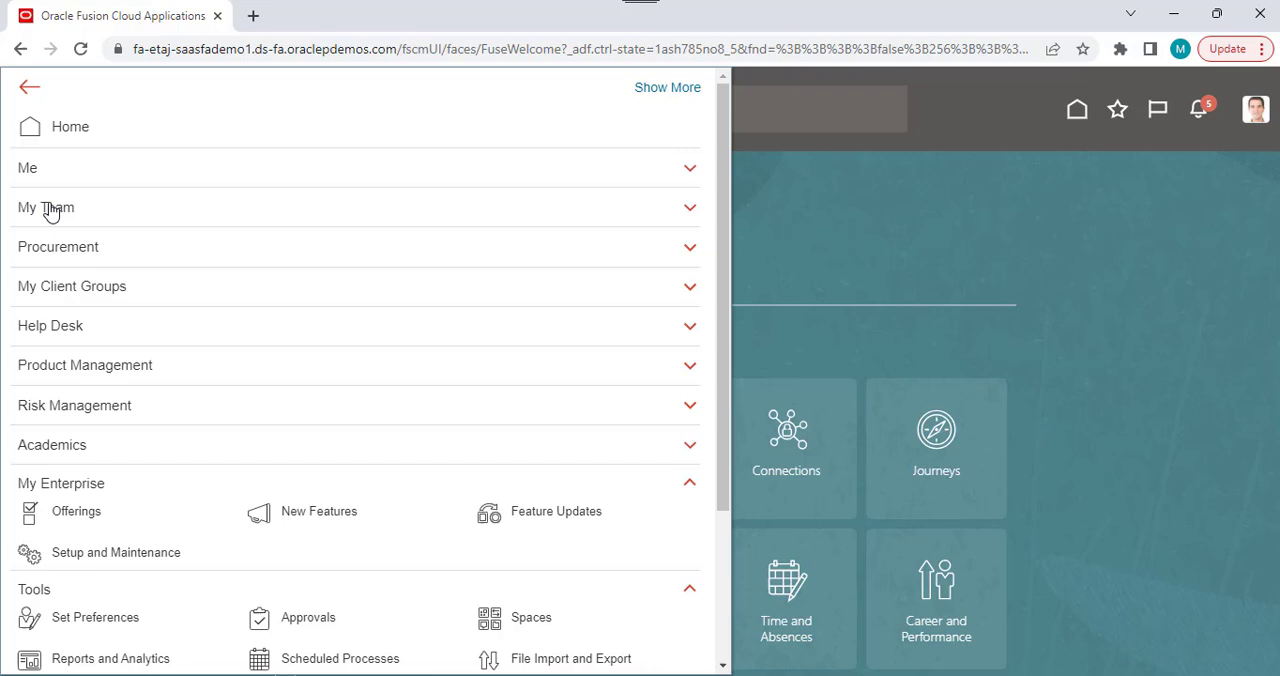
mouse_move(108, 430)
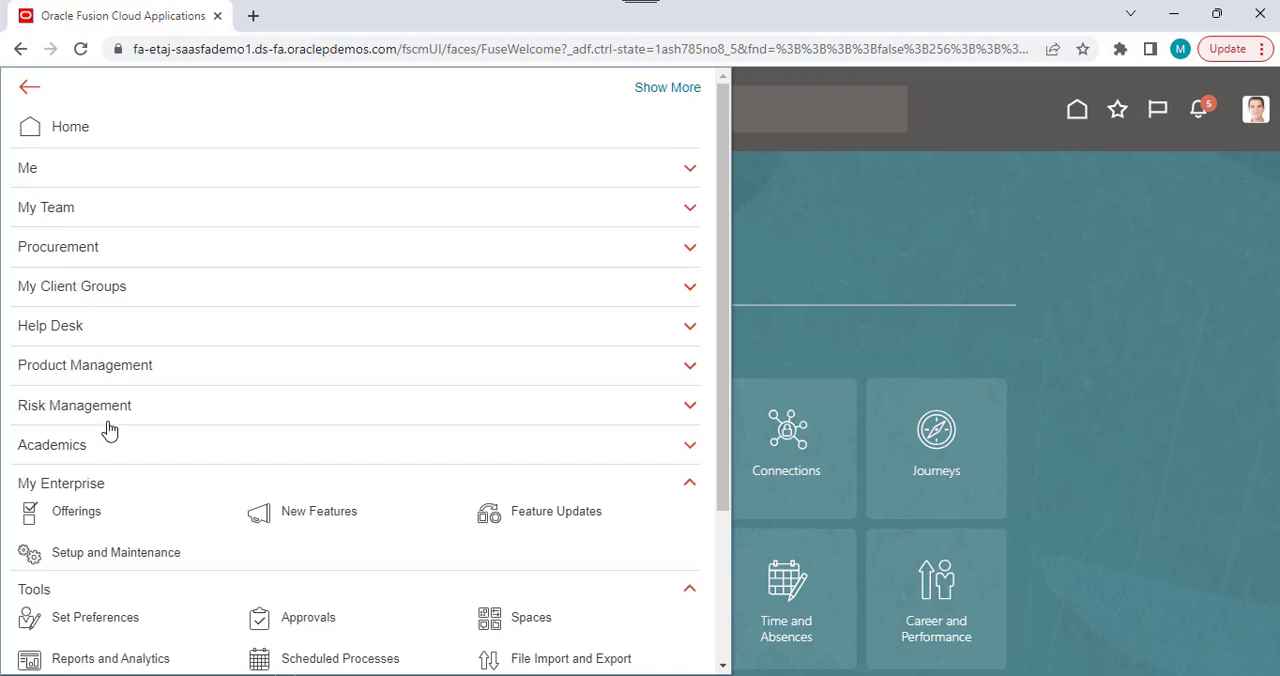
scroll("down", 3)
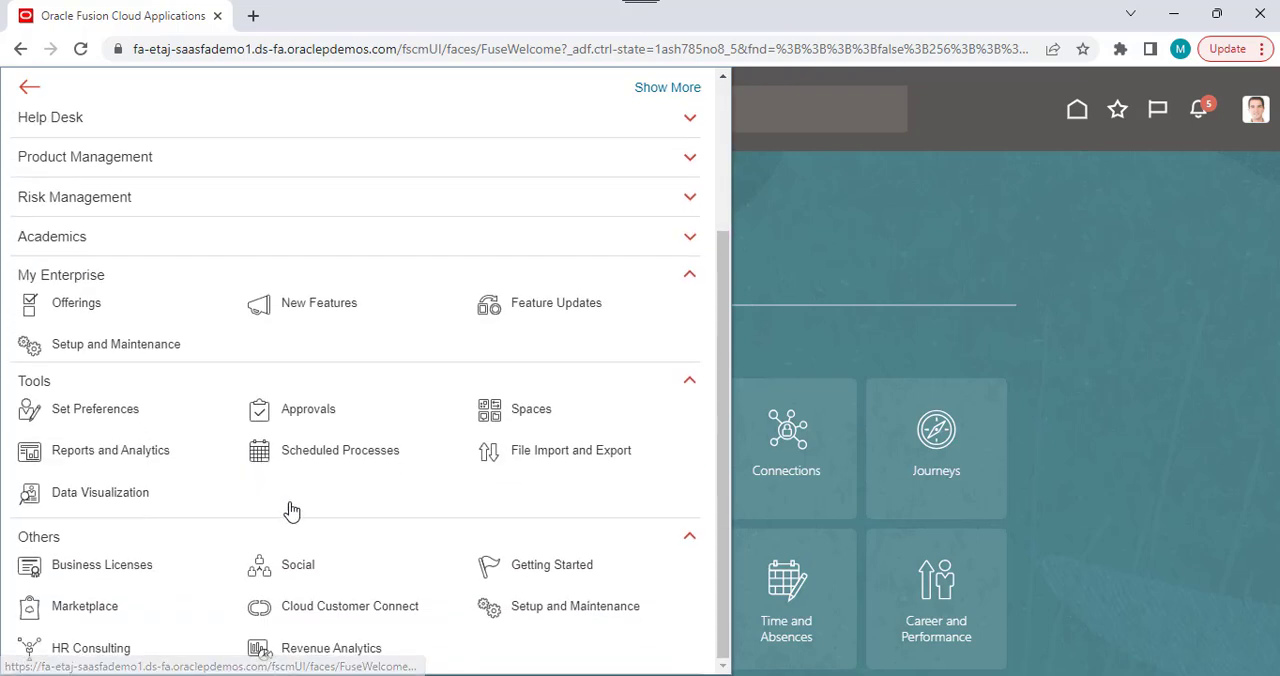
mouse_move(395, 499)
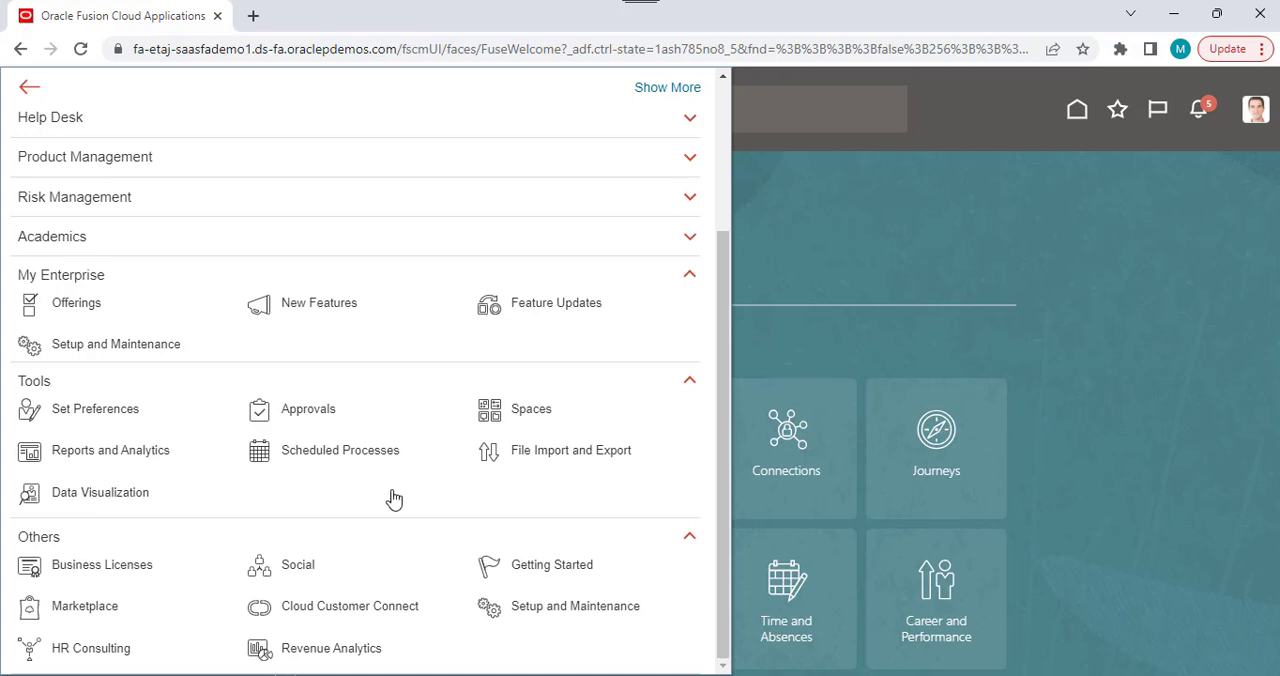
mouse_move(265, 481)
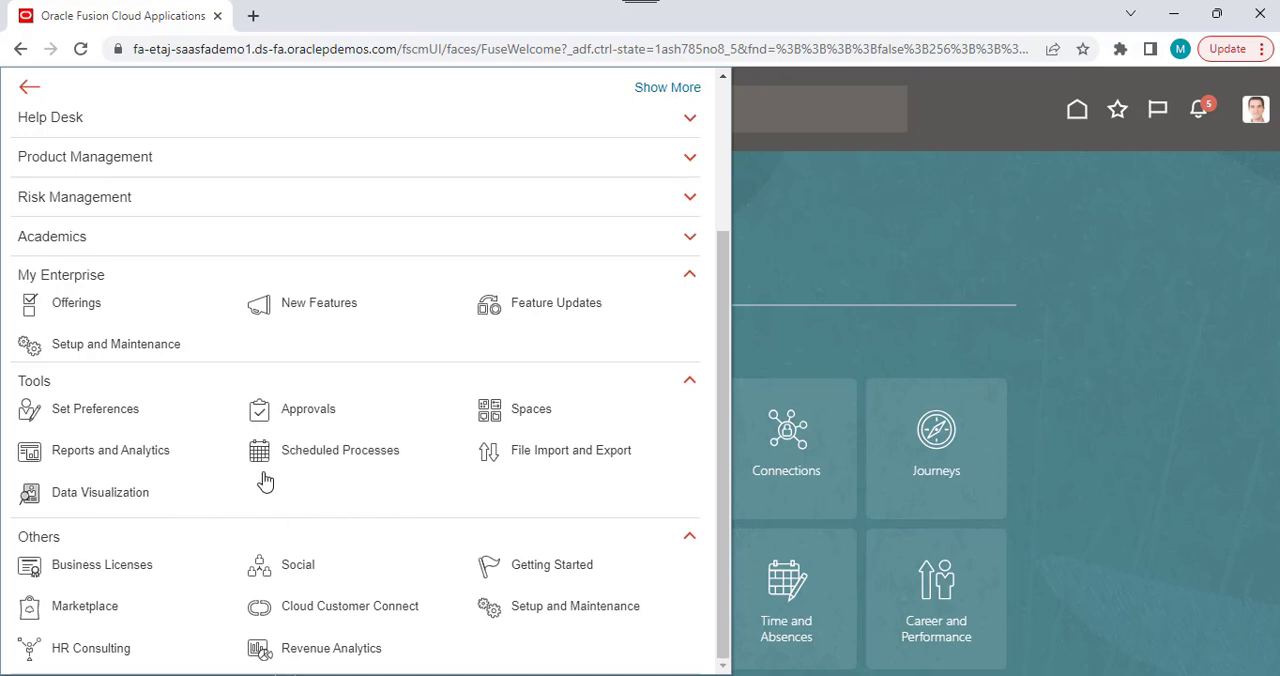
mouse_move(575, 624)
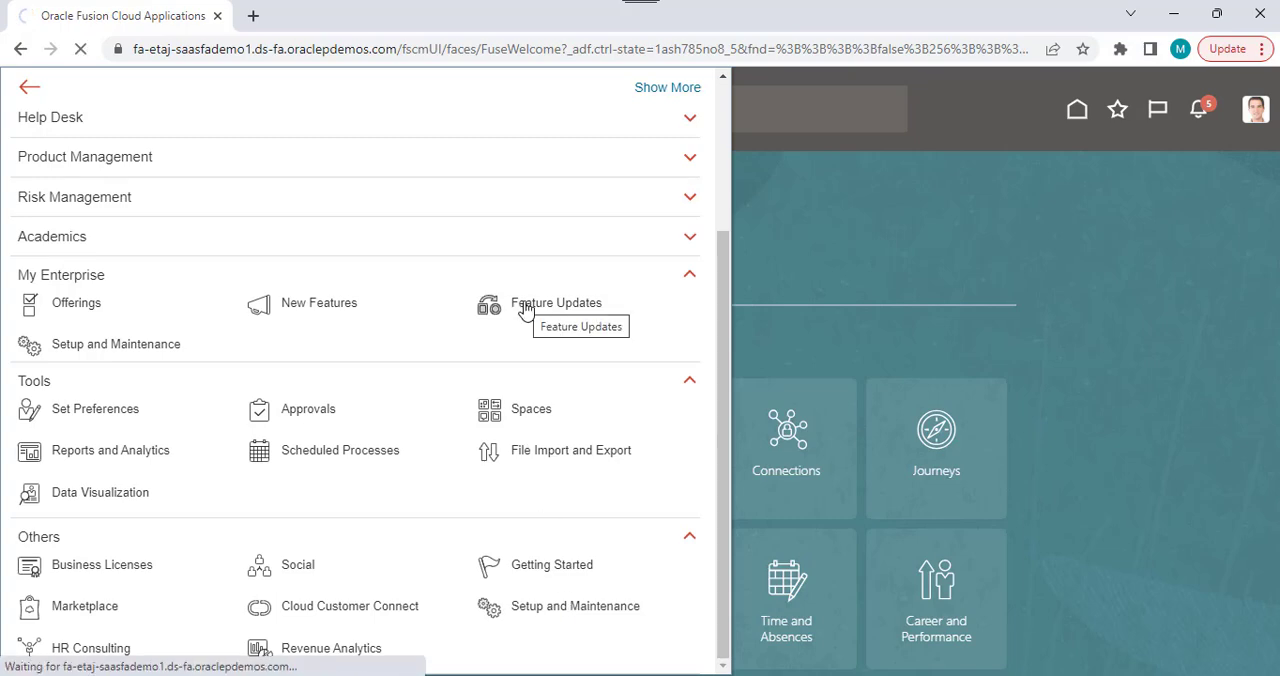
- Open Setup and Maintenance and scroll the offerings list from Compensation Management through Financials, Procurement, Sales
left_click(115, 343)
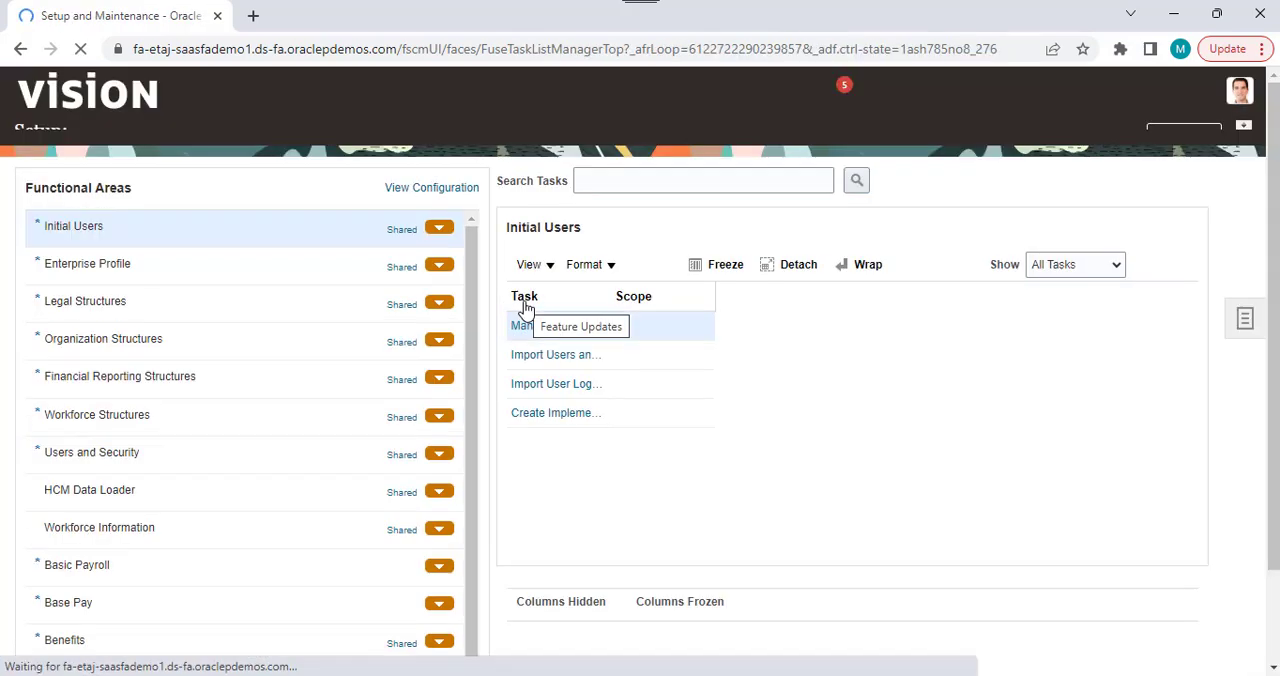
left_click(321, 136)
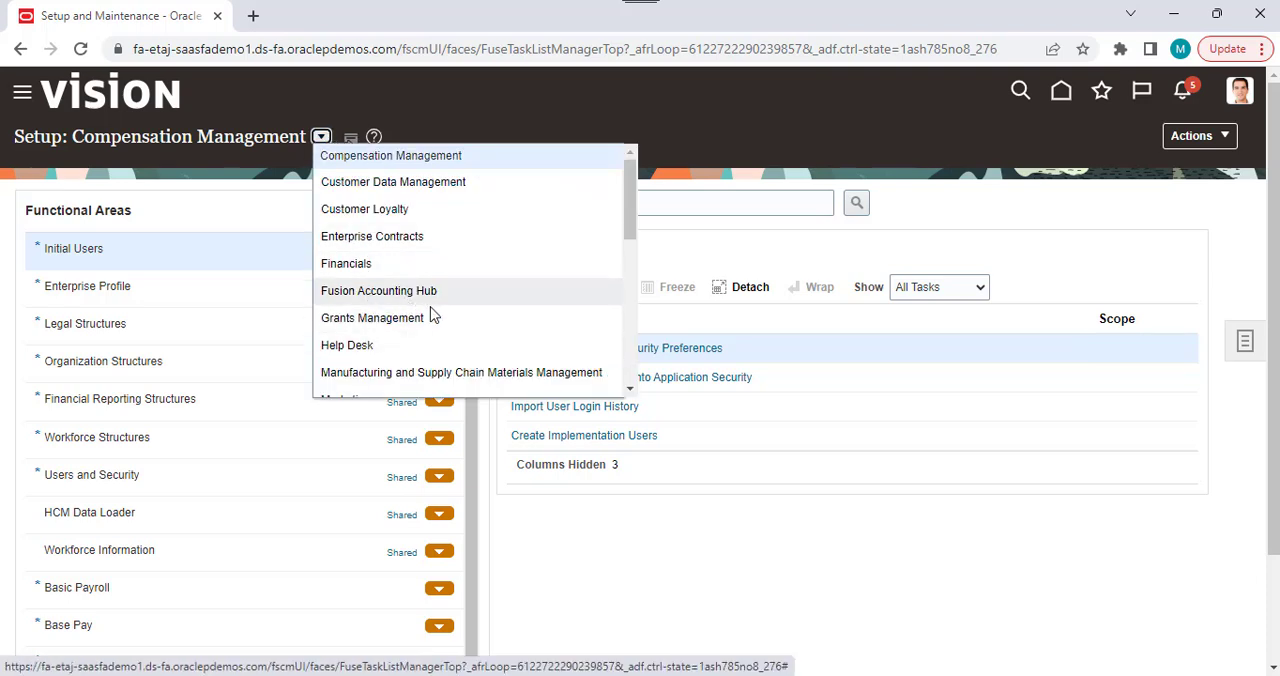
scroll("down", 3)
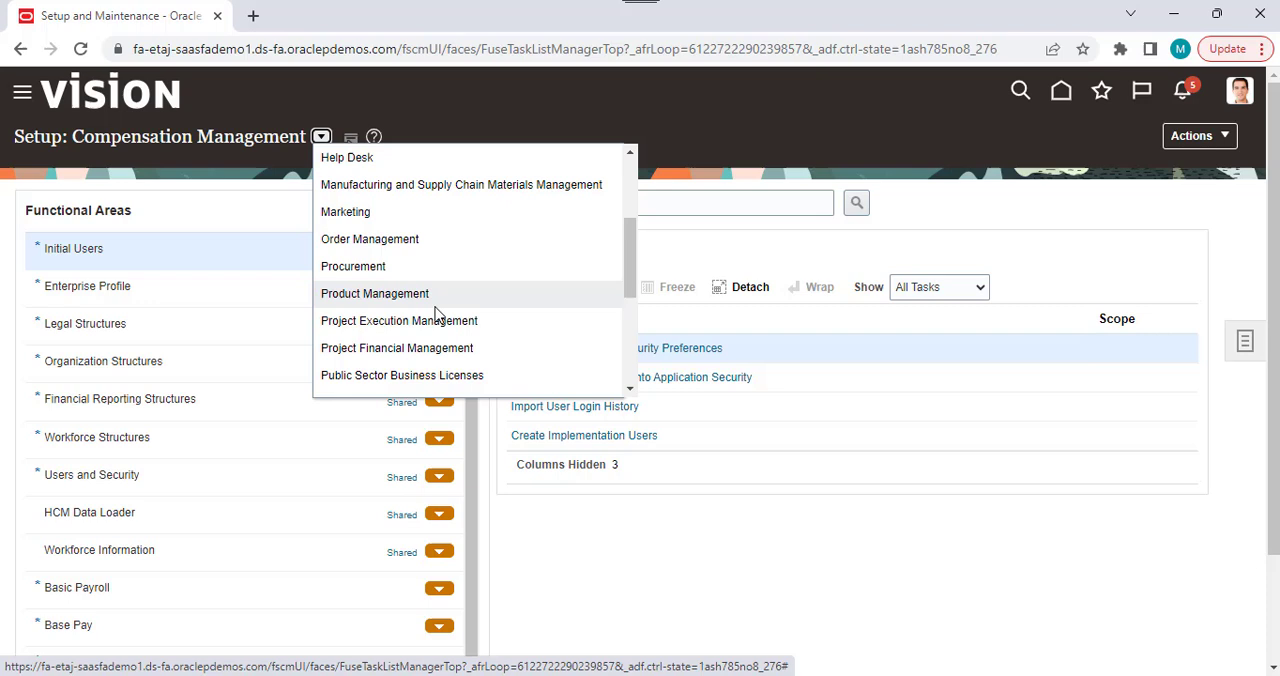
scroll("down", 3)
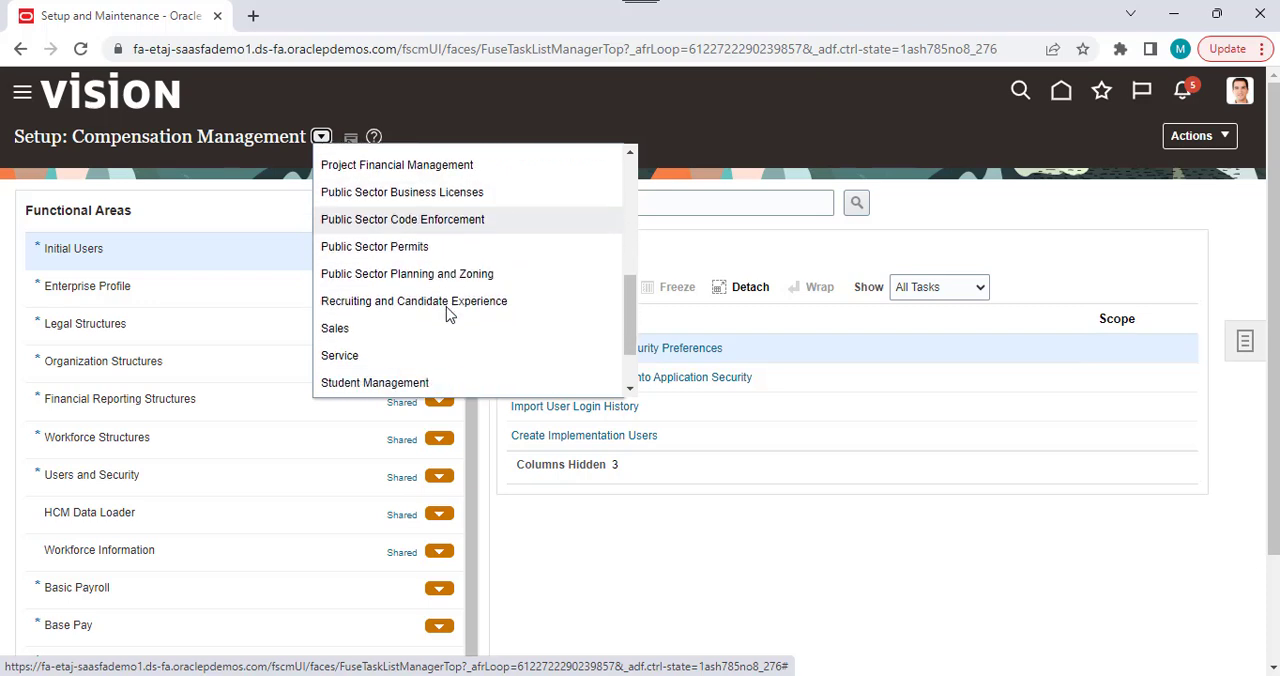
scroll("down", 3)
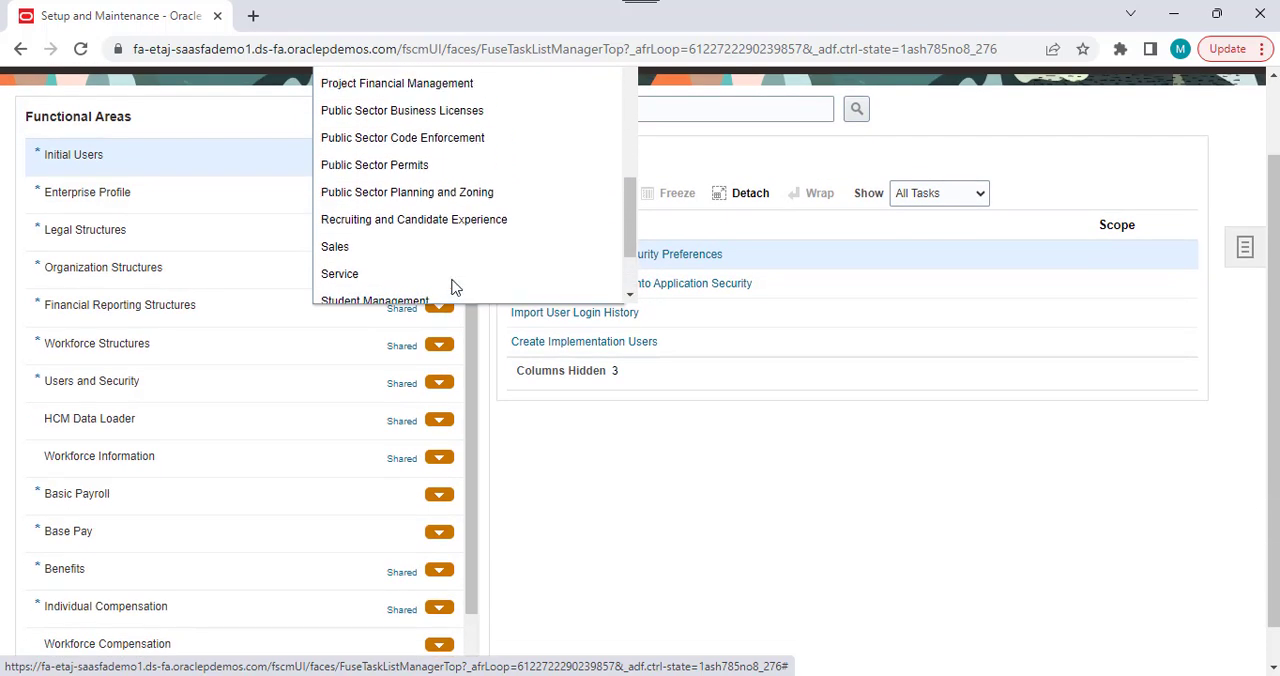
scroll("up", 3)
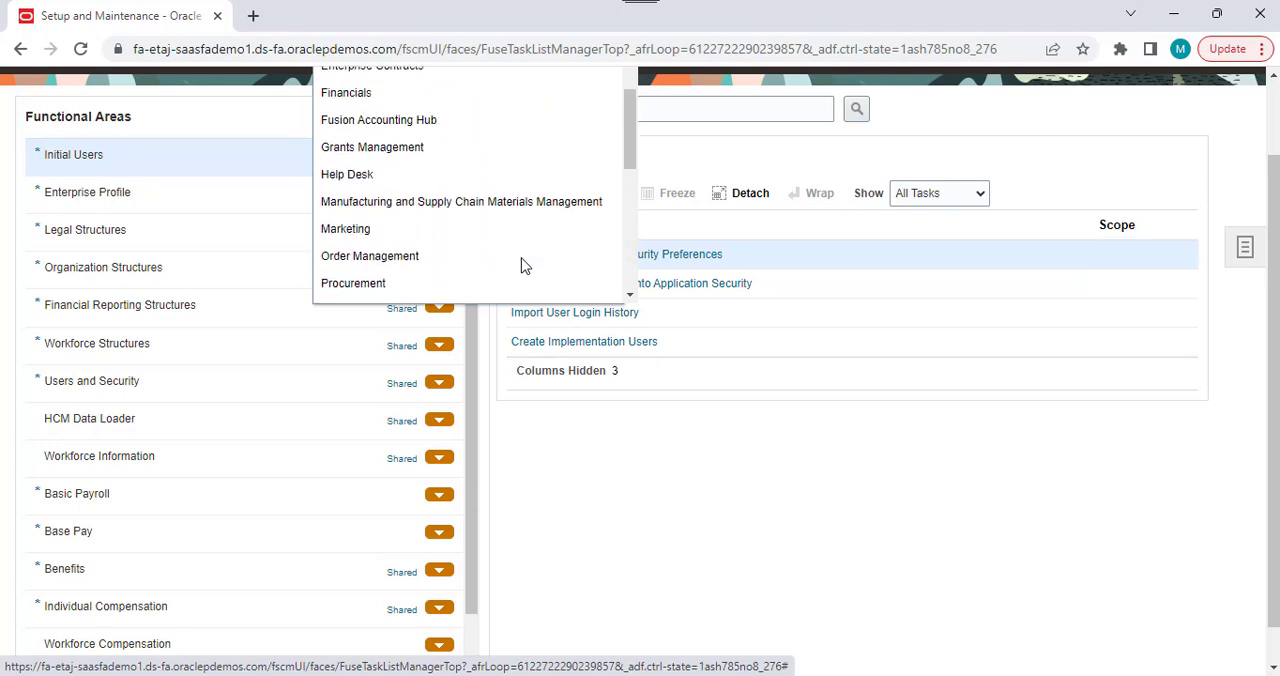
scroll("up", 3)
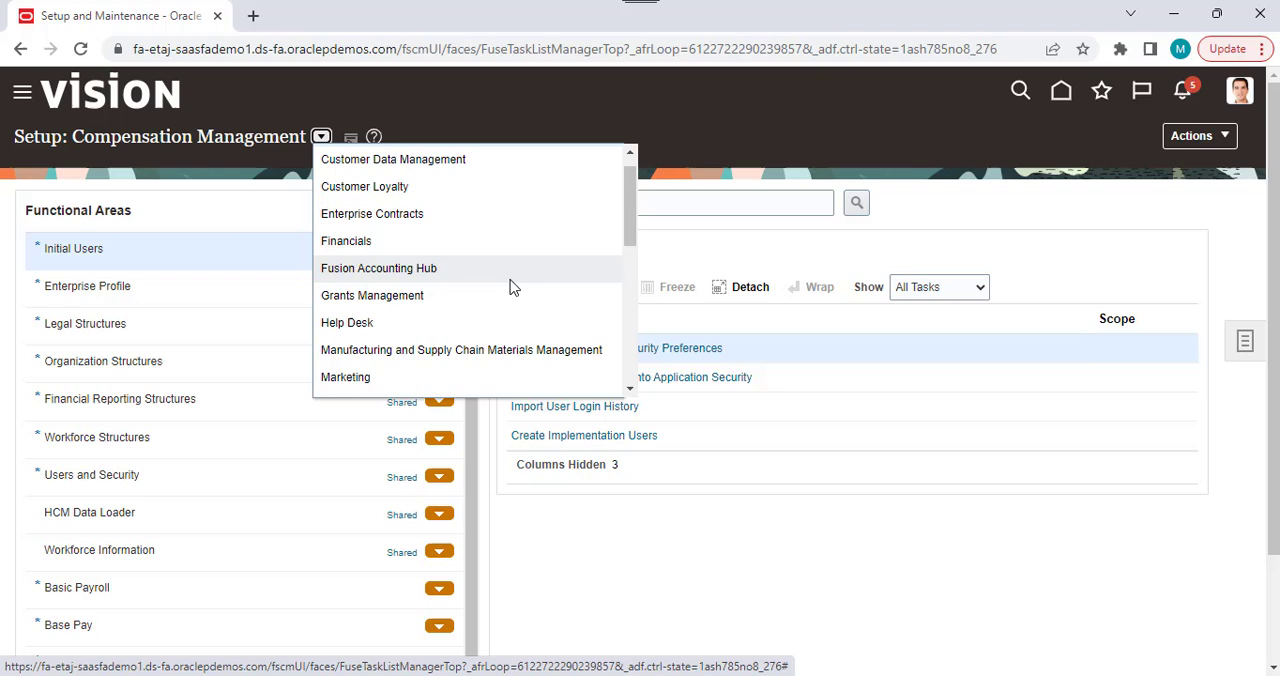
scroll("down", 3)
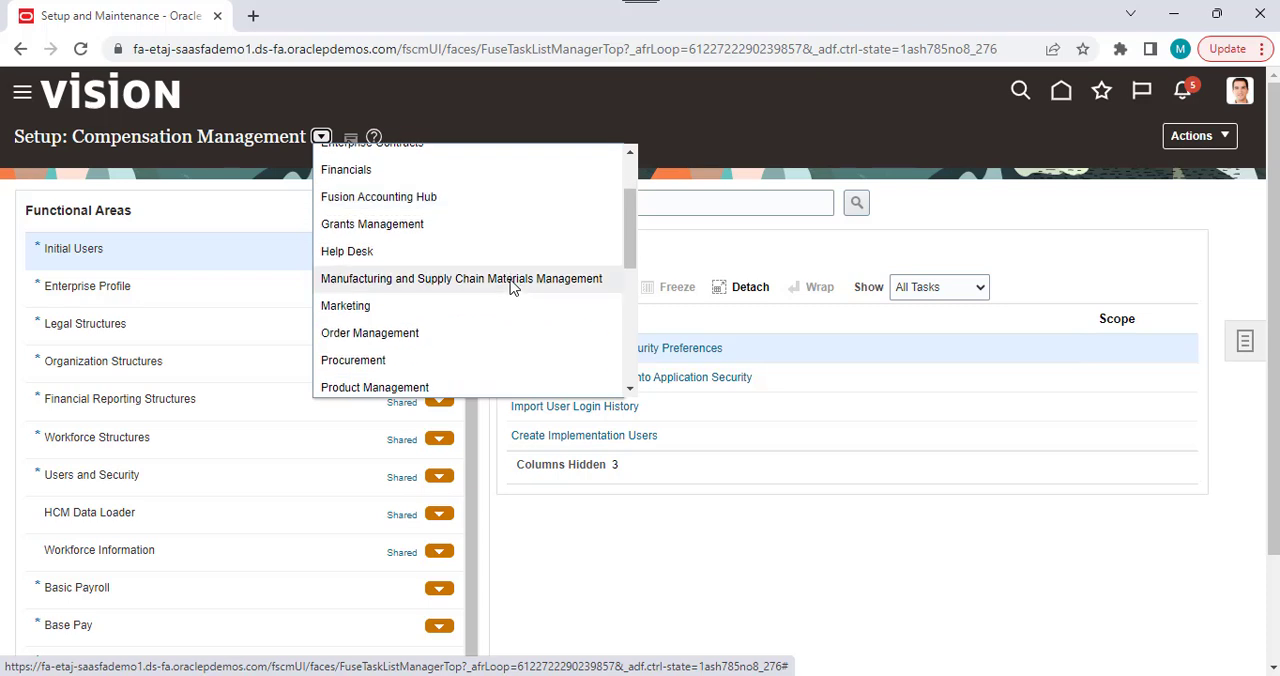
scroll("down", 3)
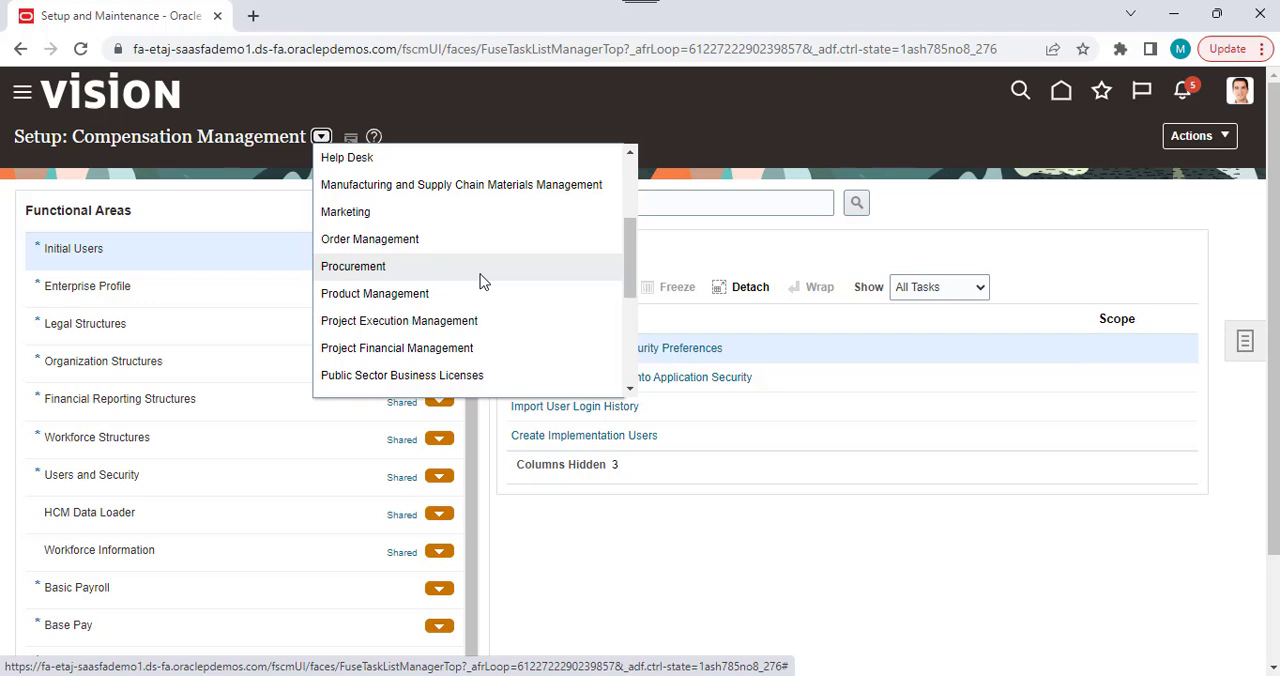
mouse_move(726, 246)
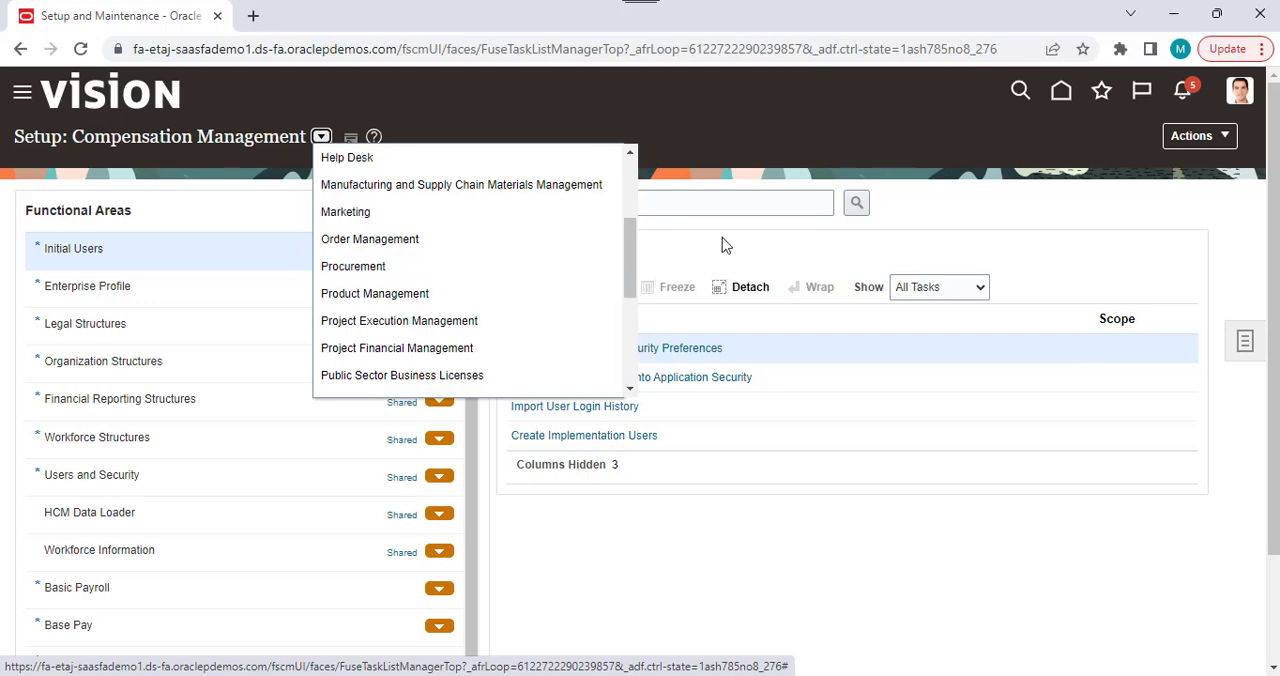